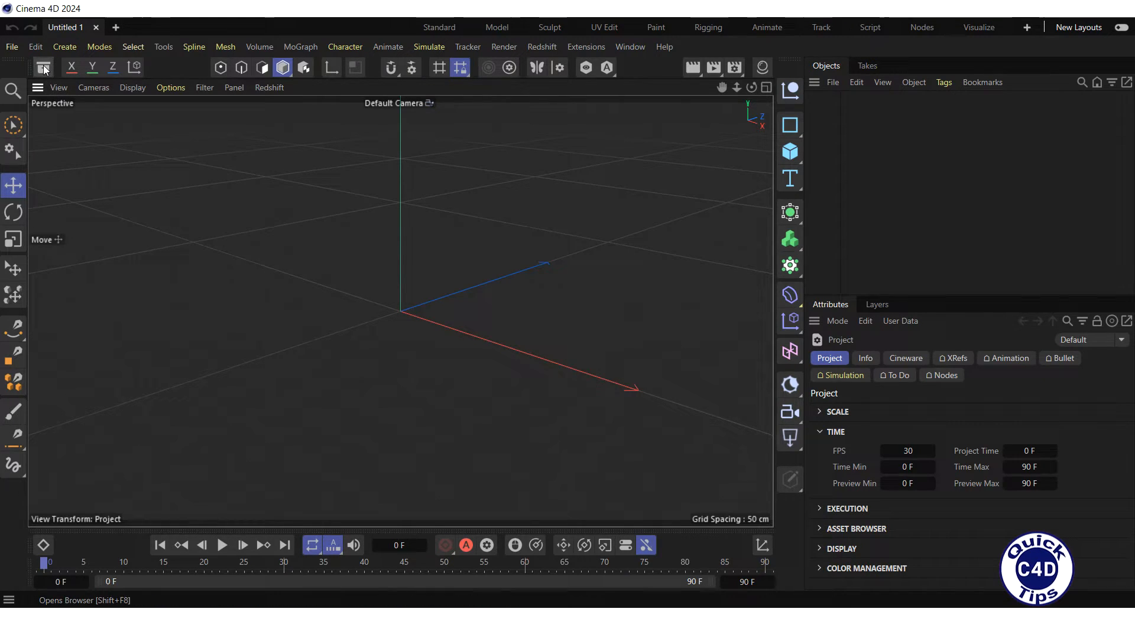
Load the Blender model from the Asset Browser's Appliances models into the scene
left_click(42, 67)
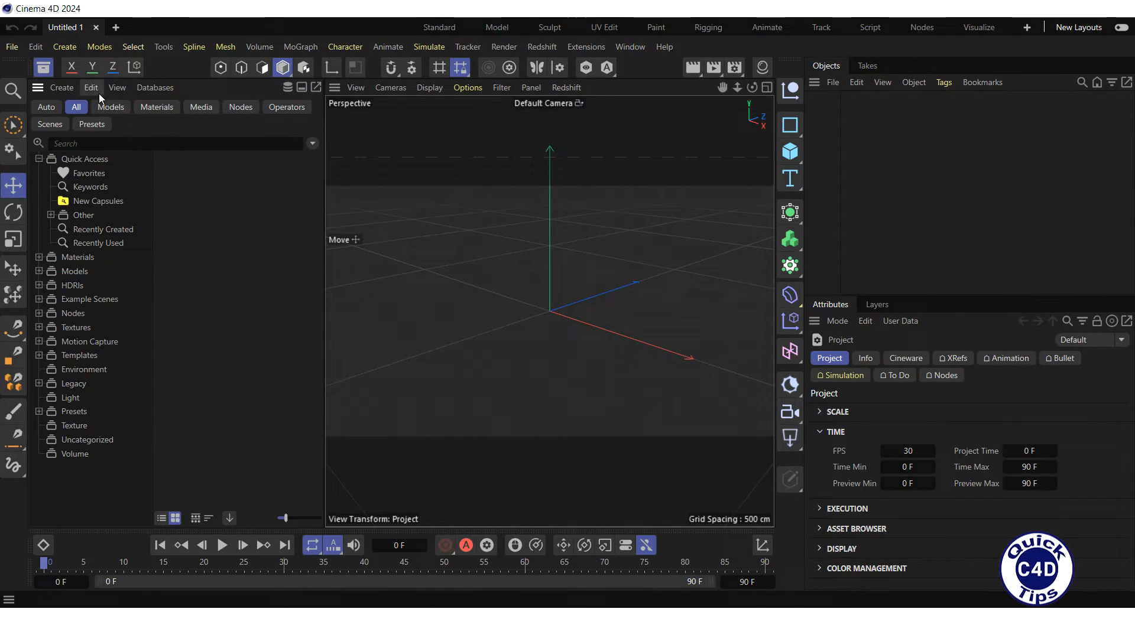
left_click(111, 107)
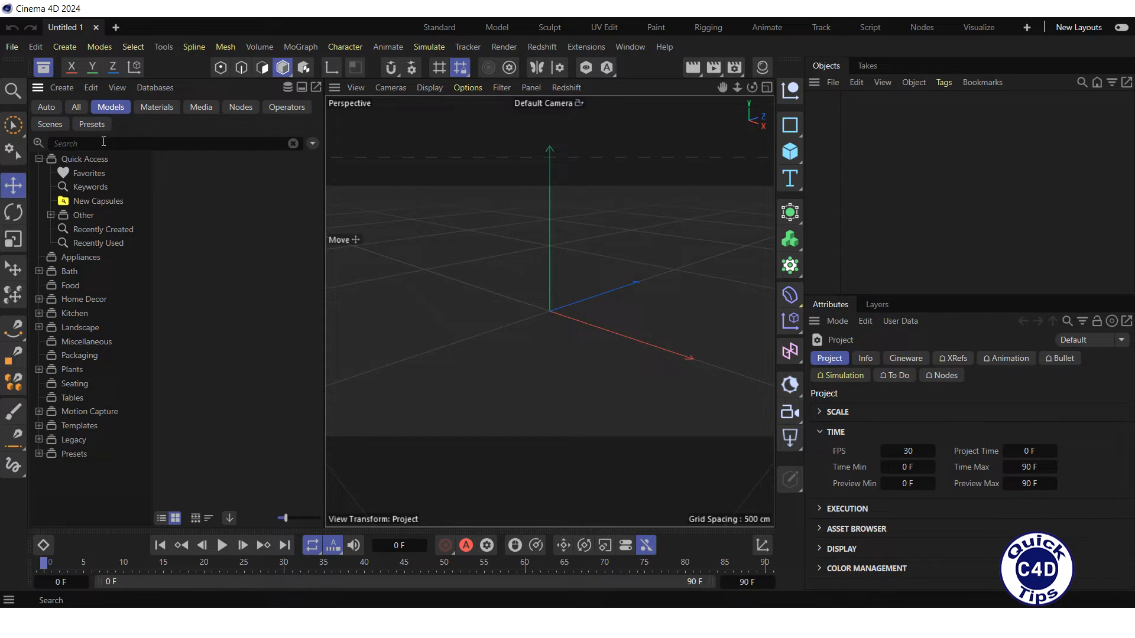
left_click(80, 258)
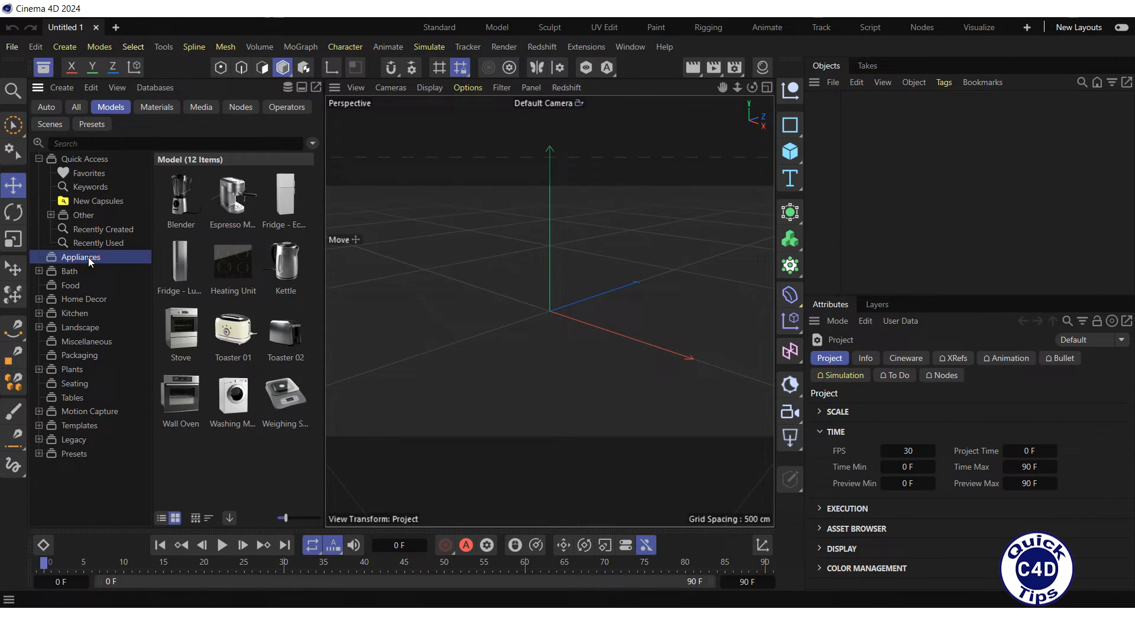
left_click(181, 193)
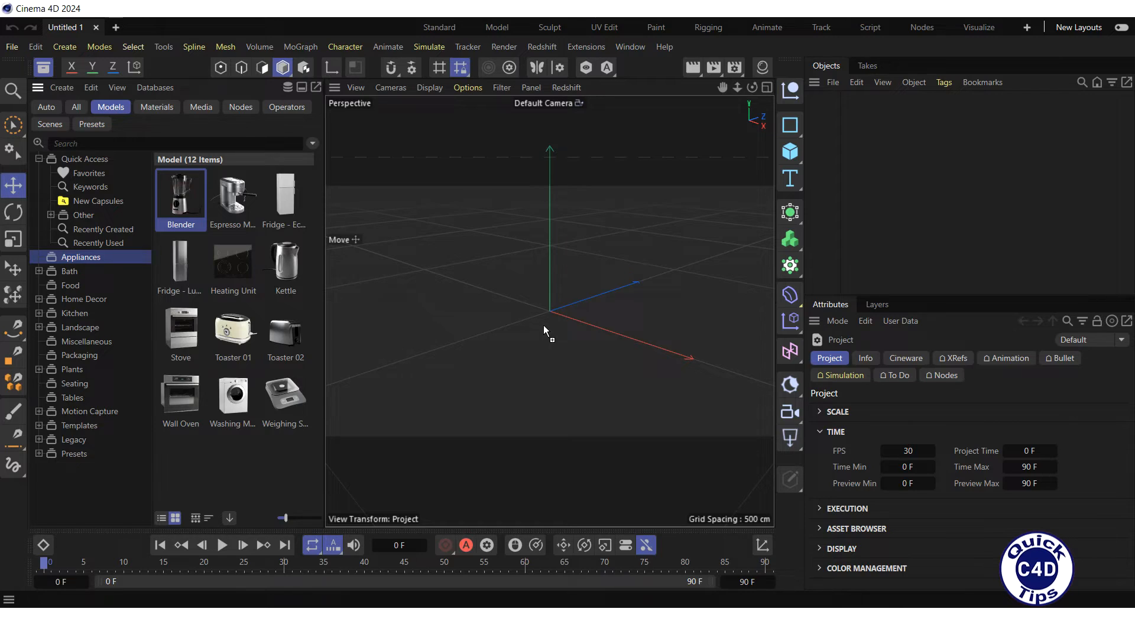
double_click(180, 195)
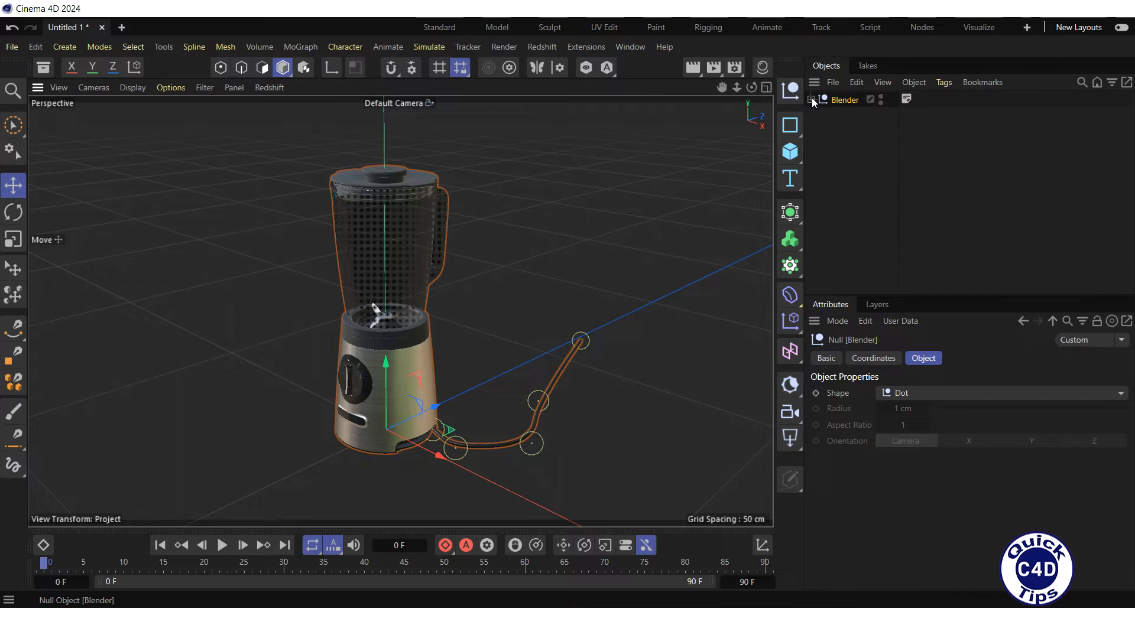
Check the loaded Blender null and its parts, including the power cord, in the Object Manager
left_click(812, 100)
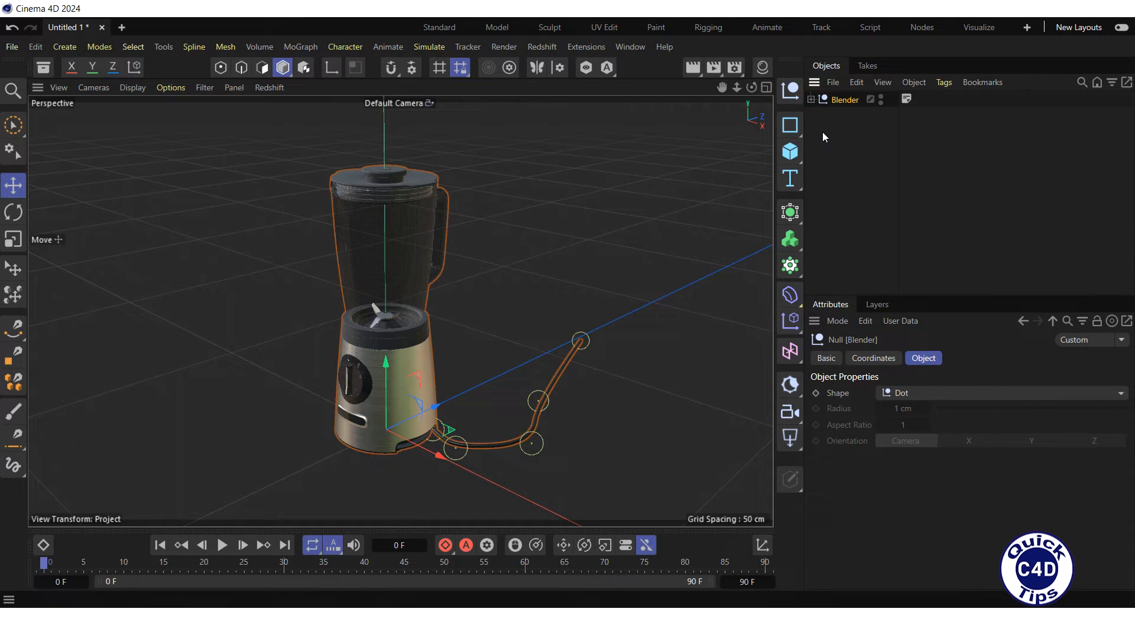
mouse_move(831, 151)
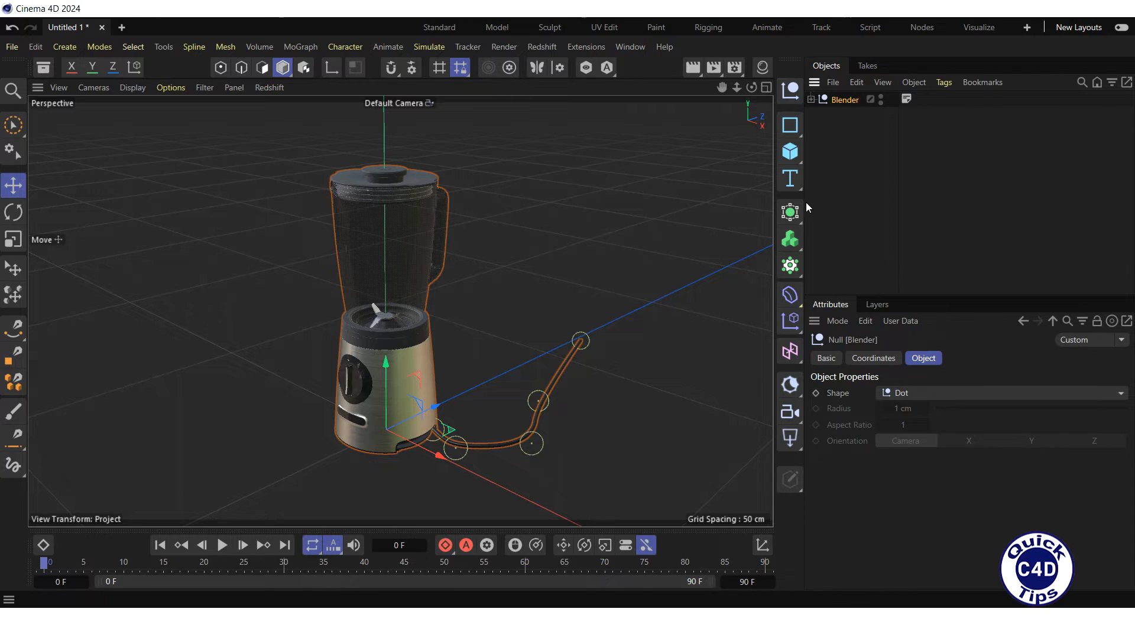
Add a Connect generator and nest the Blender null under it
left_click(790, 211)
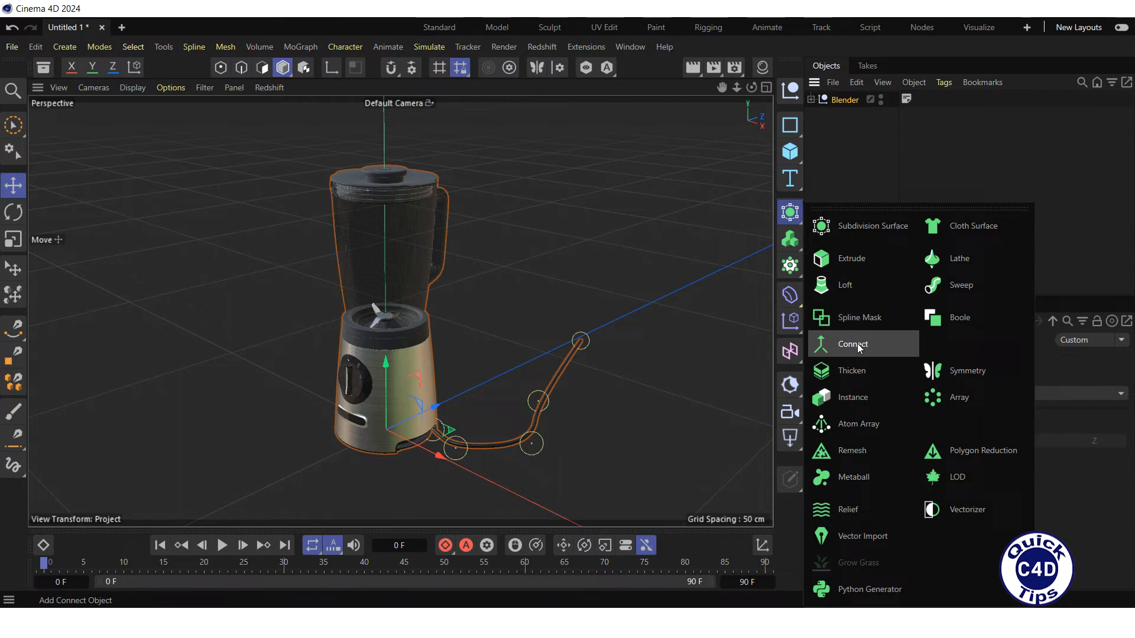
left_click(853, 344)
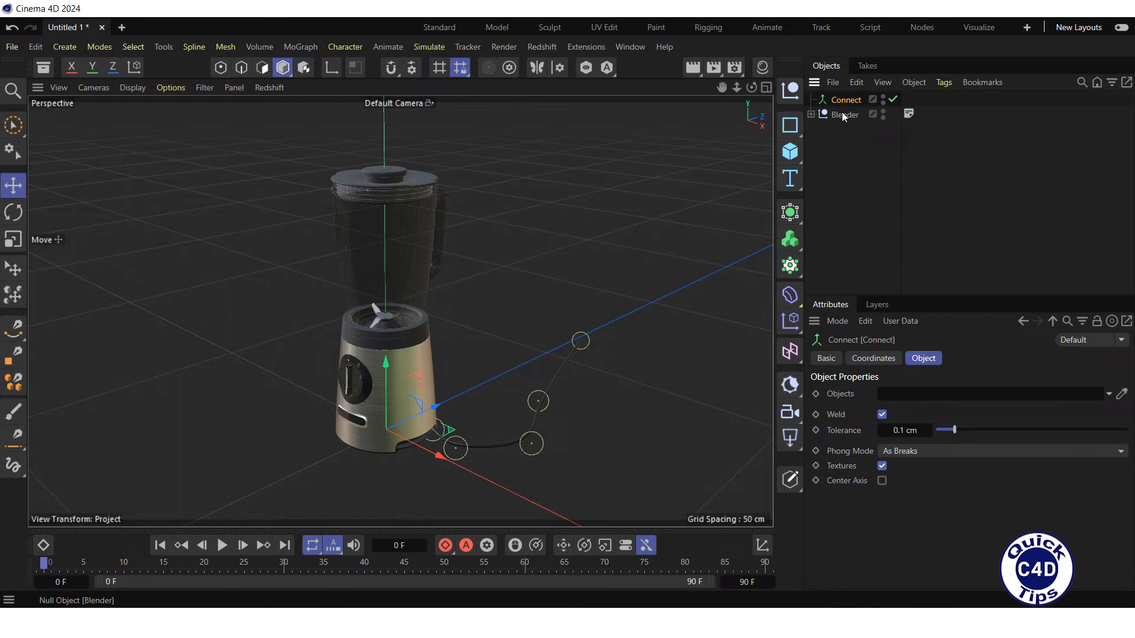
left_click(851, 115)
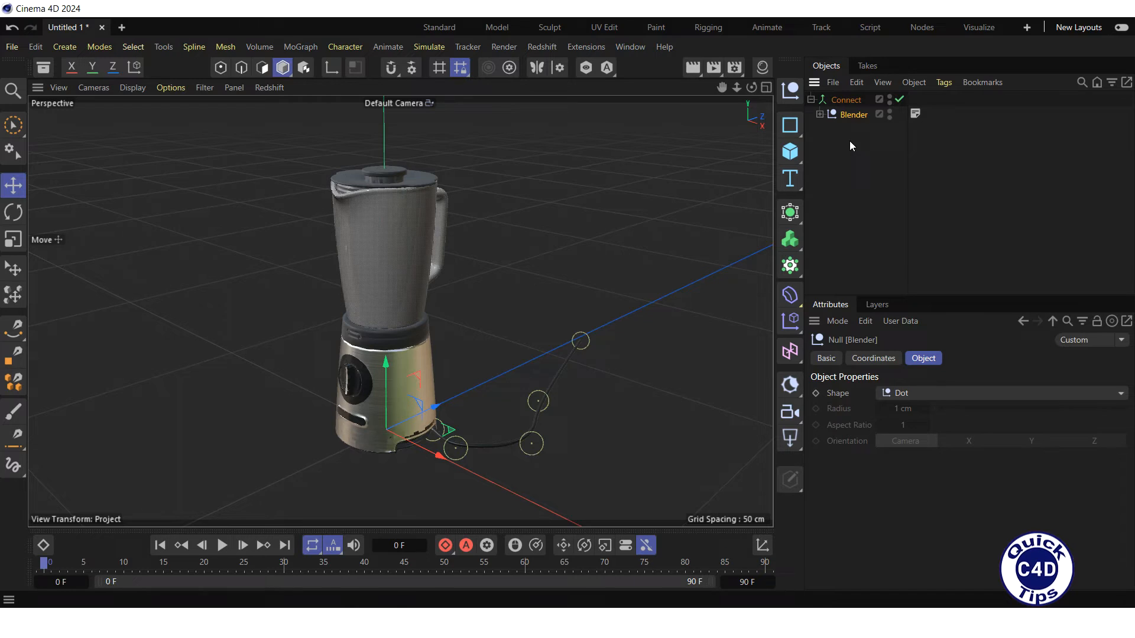
left_click(845, 100)
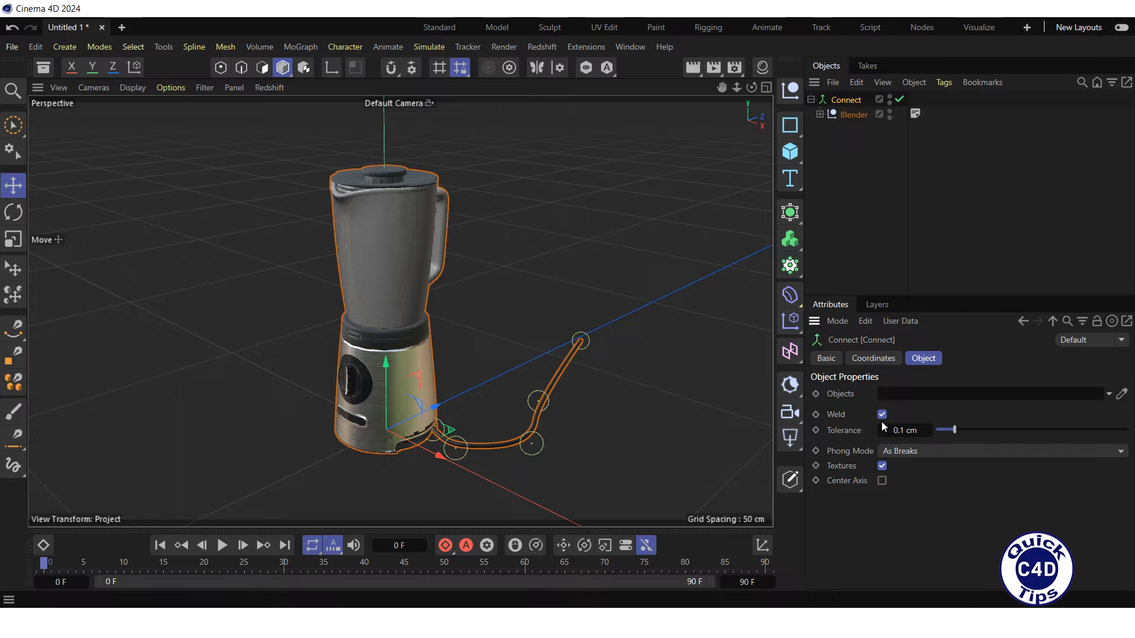
mouse_move(839, 435)
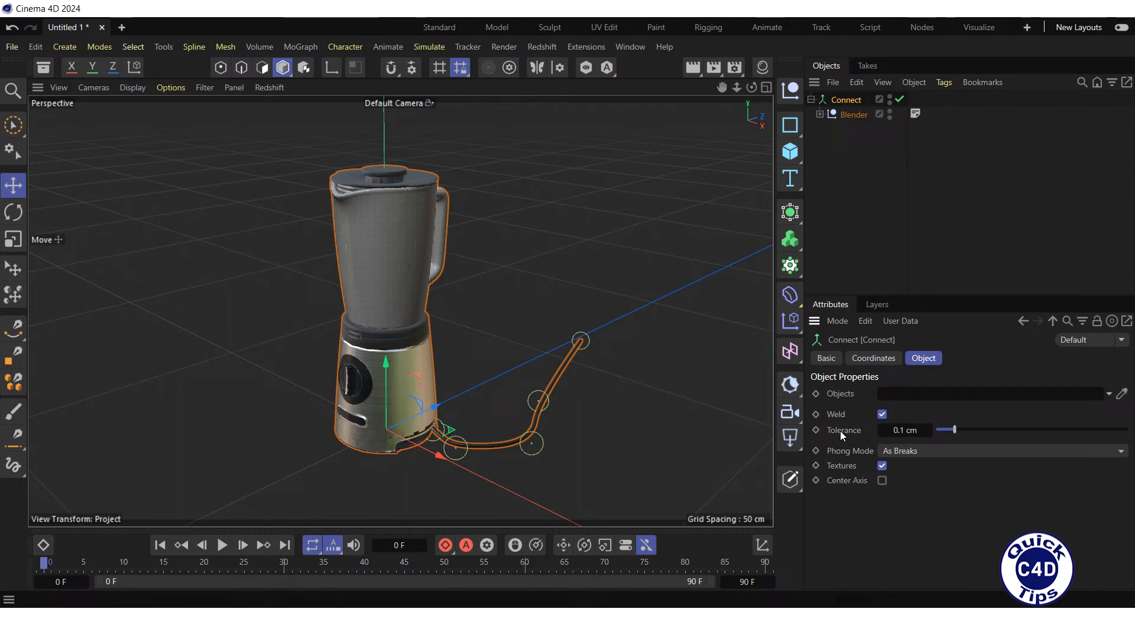
mouse_move(908, 430)
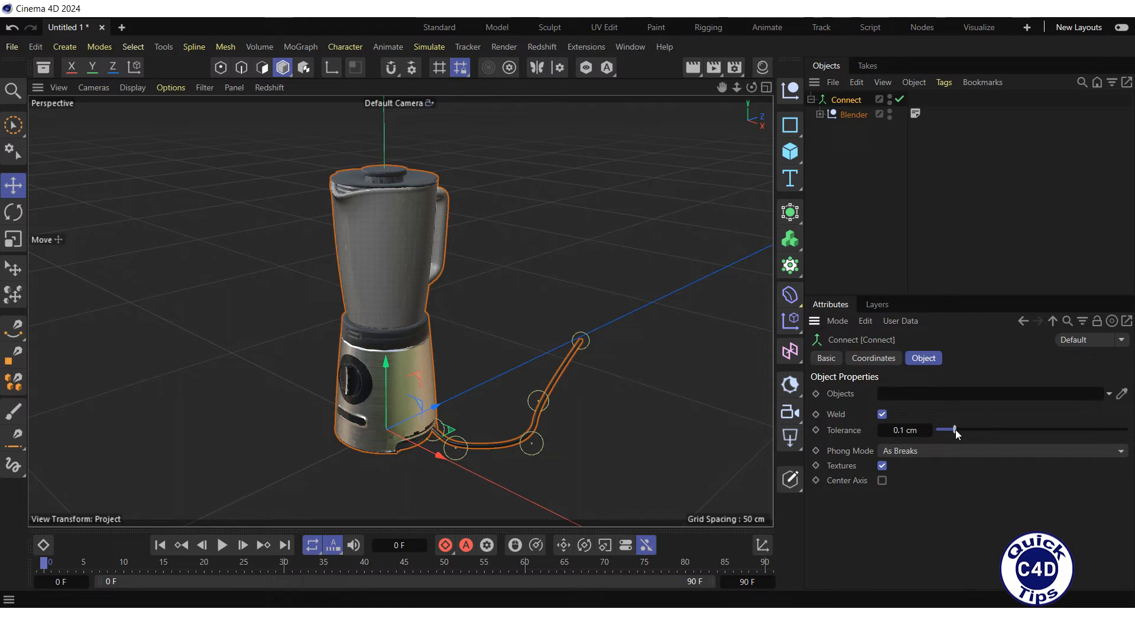
Drag the Connect weld Tolerance slider to 0.31 cm
left_click_drag(948, 430, 993, 430)
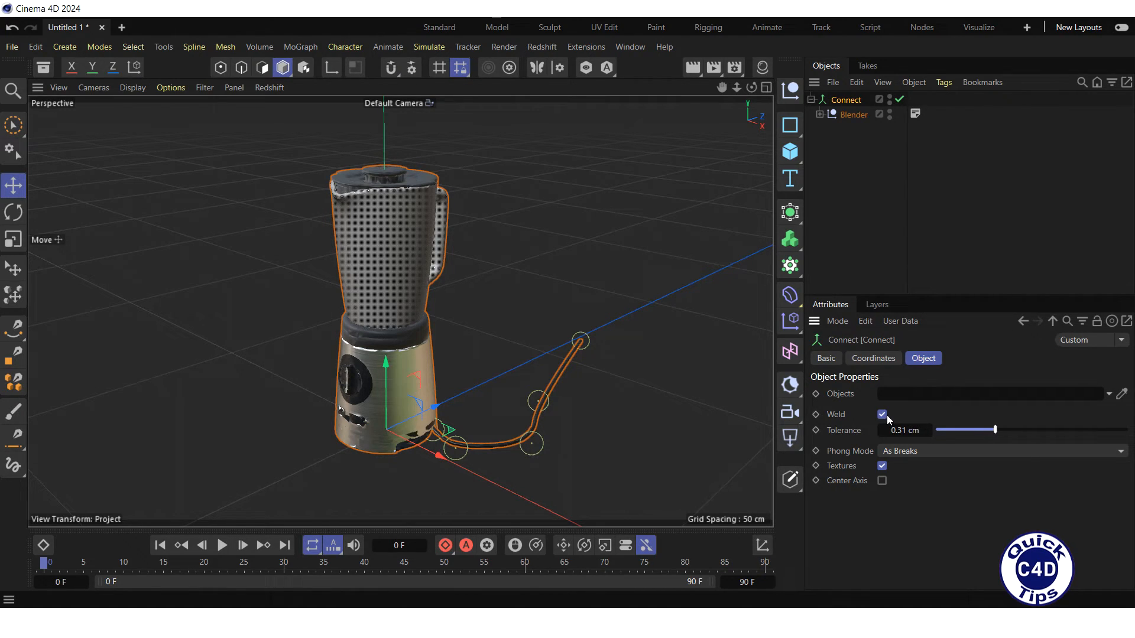
left_click(881, 414)
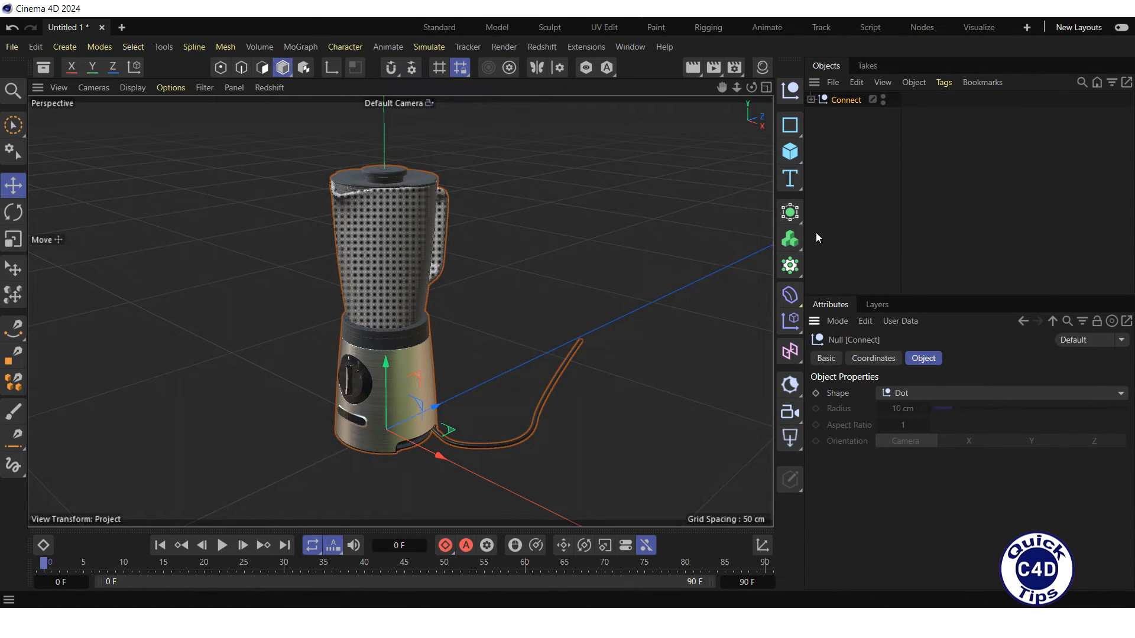
Expand the converted Connect null to reveal the single Blender polygon object
left_click(812, 99)
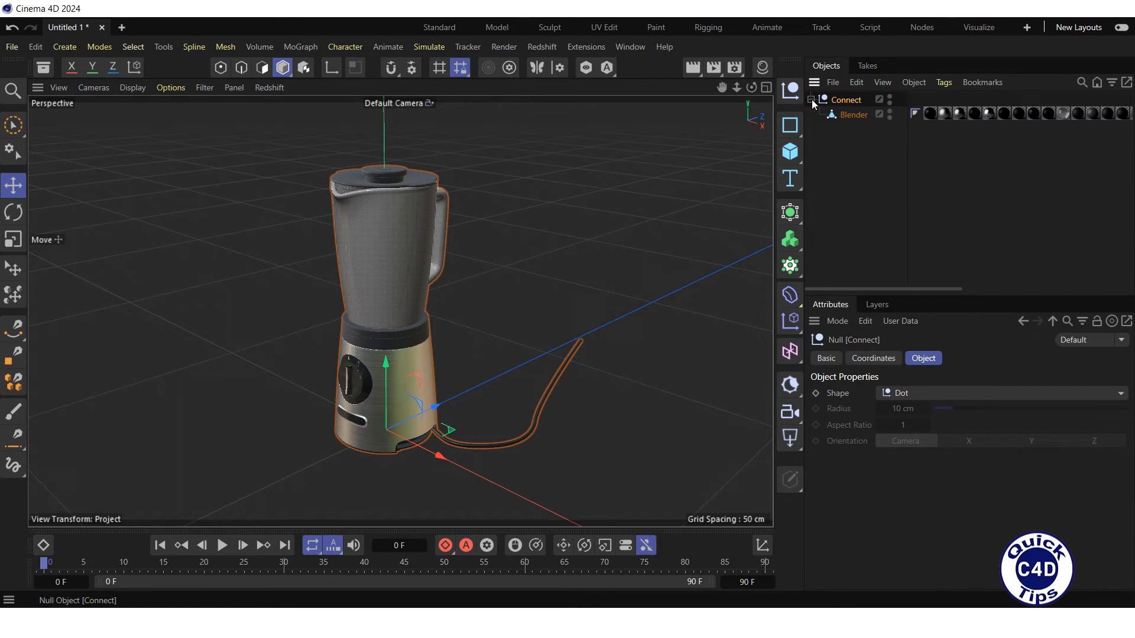
mouse_move(876, 123)
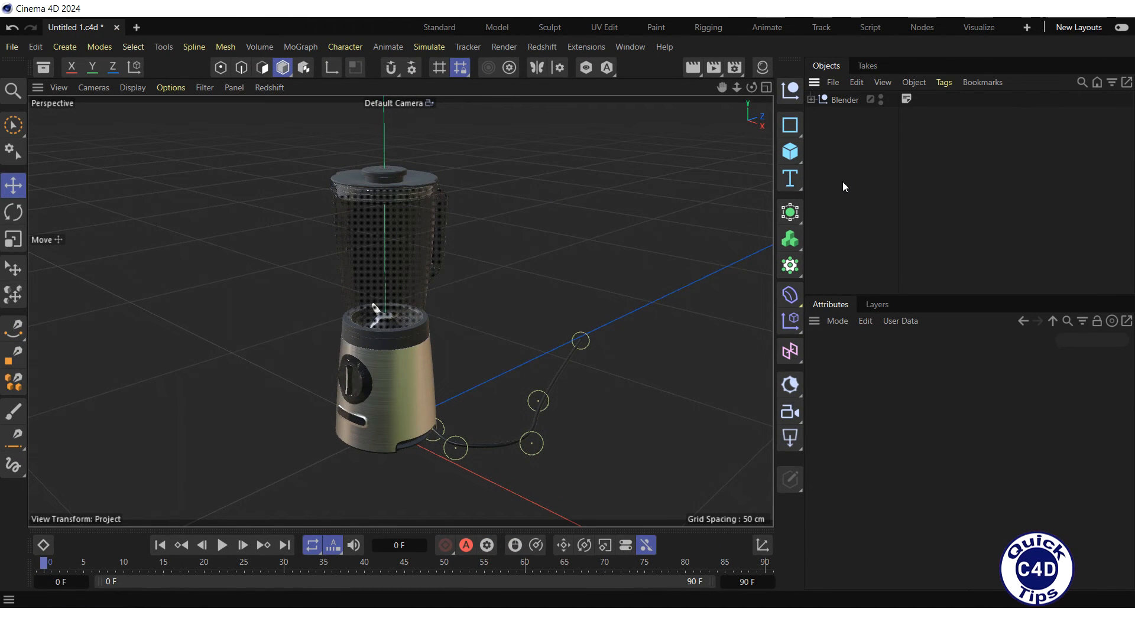
mouse_move(845, 113)
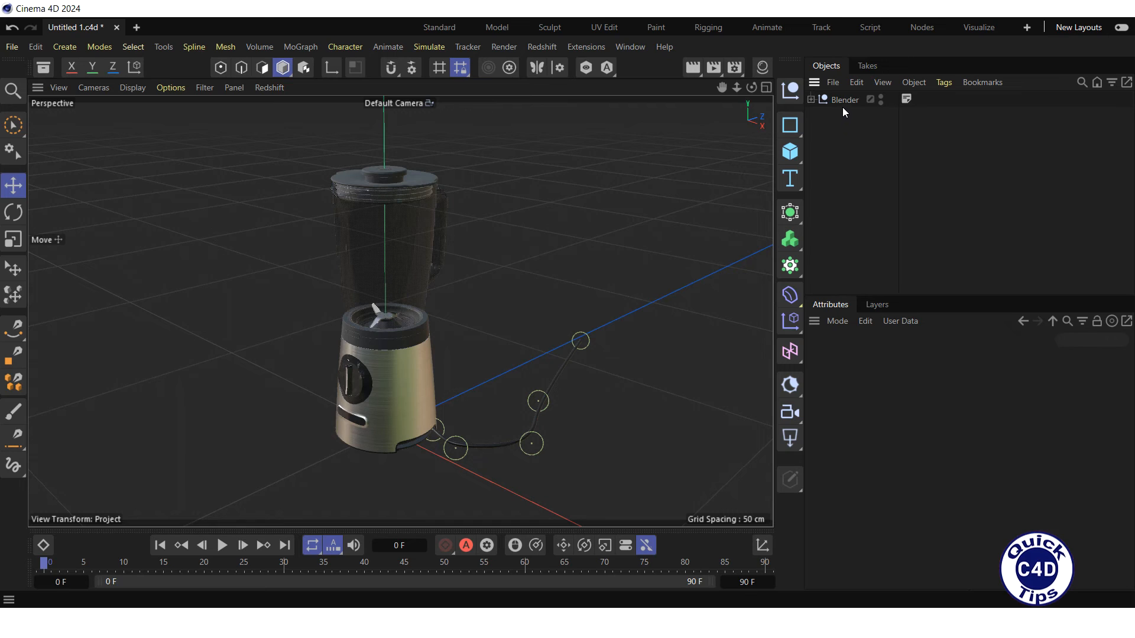
Apply Connect Objects + Delete to the Blender null
right_click(844, 99)
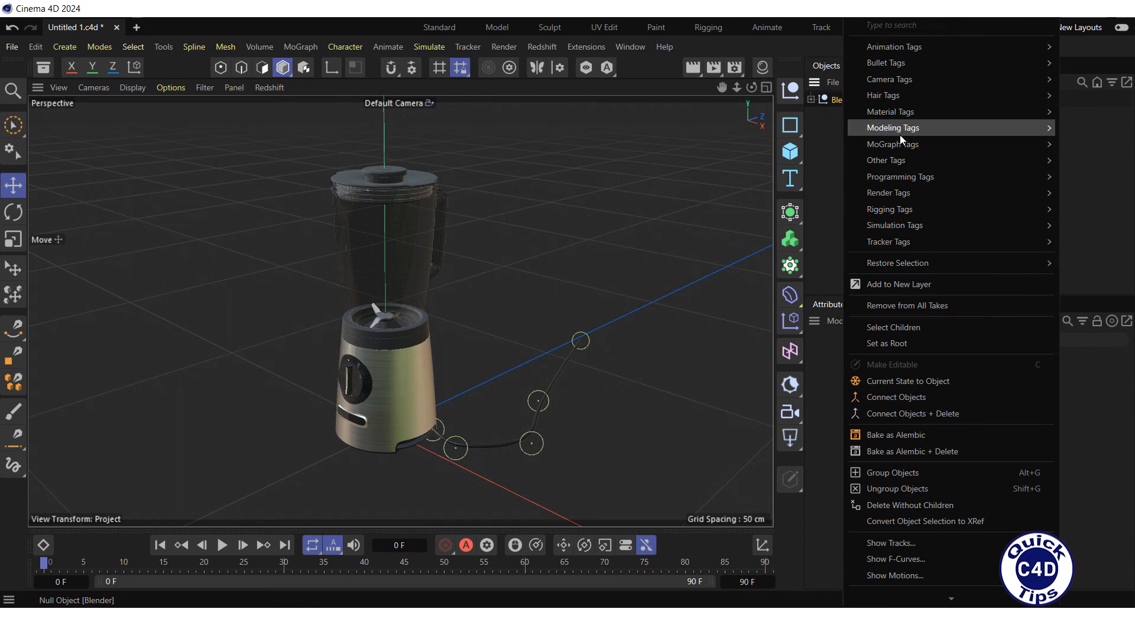
mouse_move(896, 396)
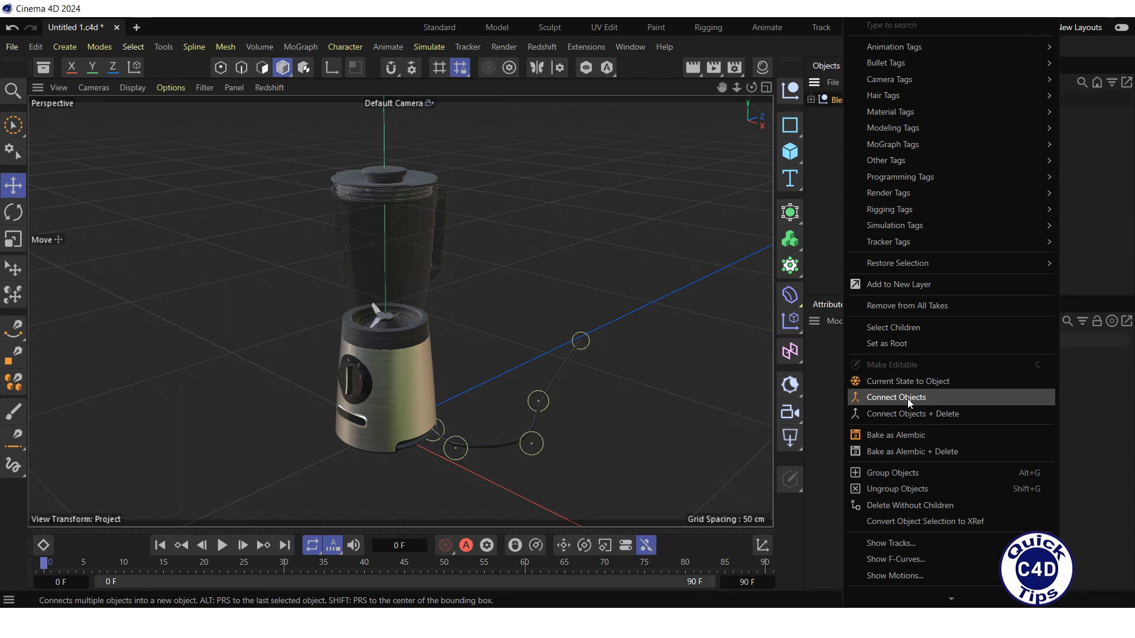
mouse_move(912, 414)
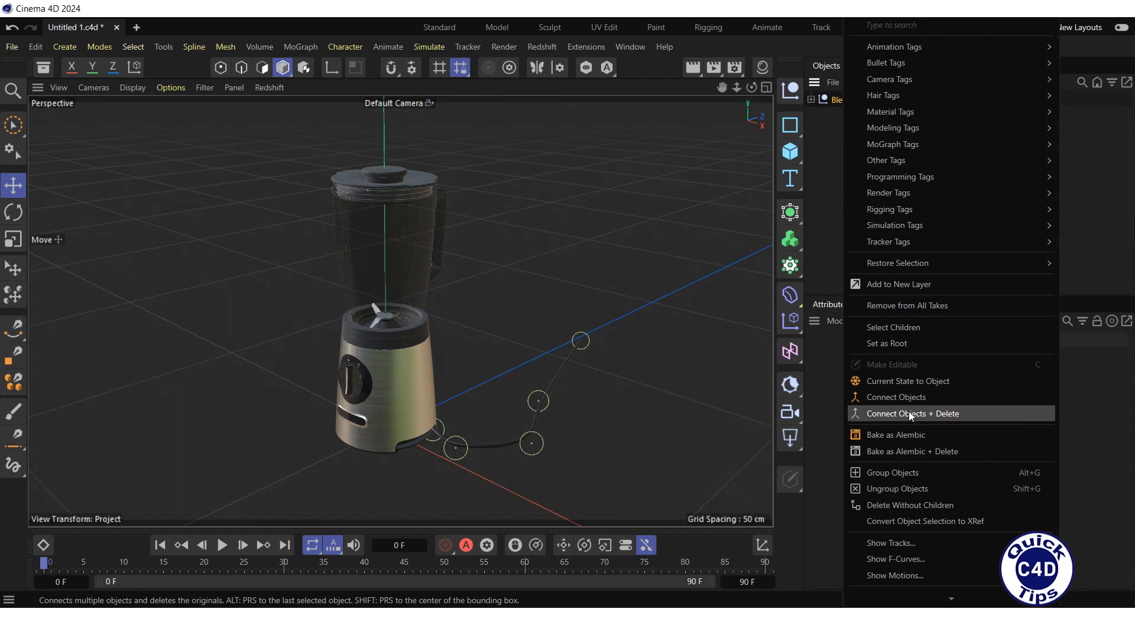
left_click(912, 413)
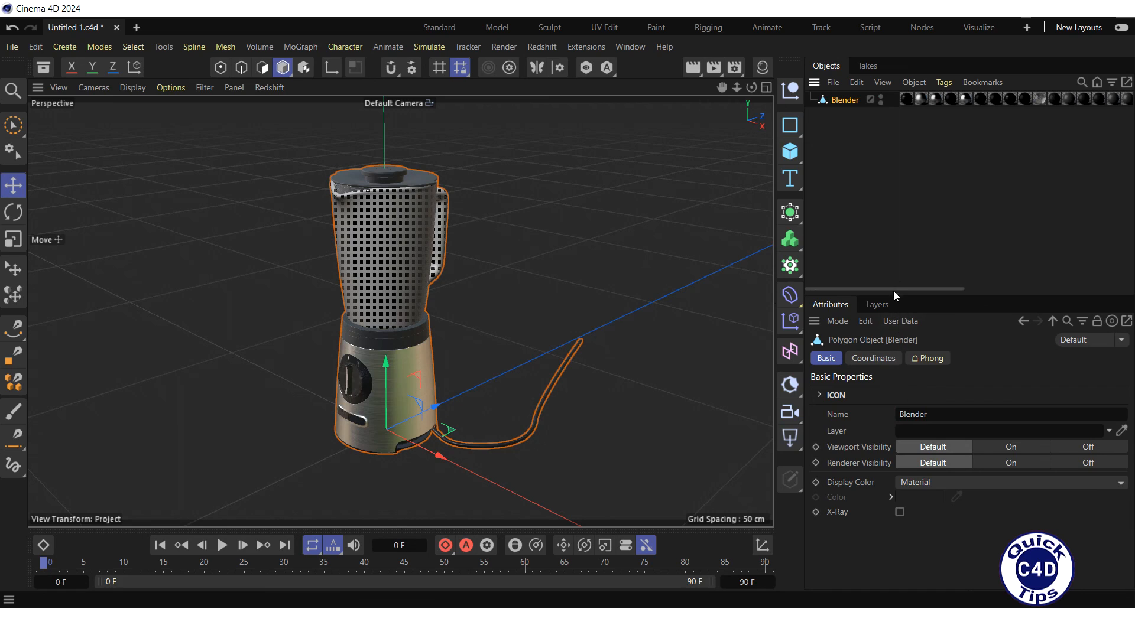
mouse_move(878, 215)
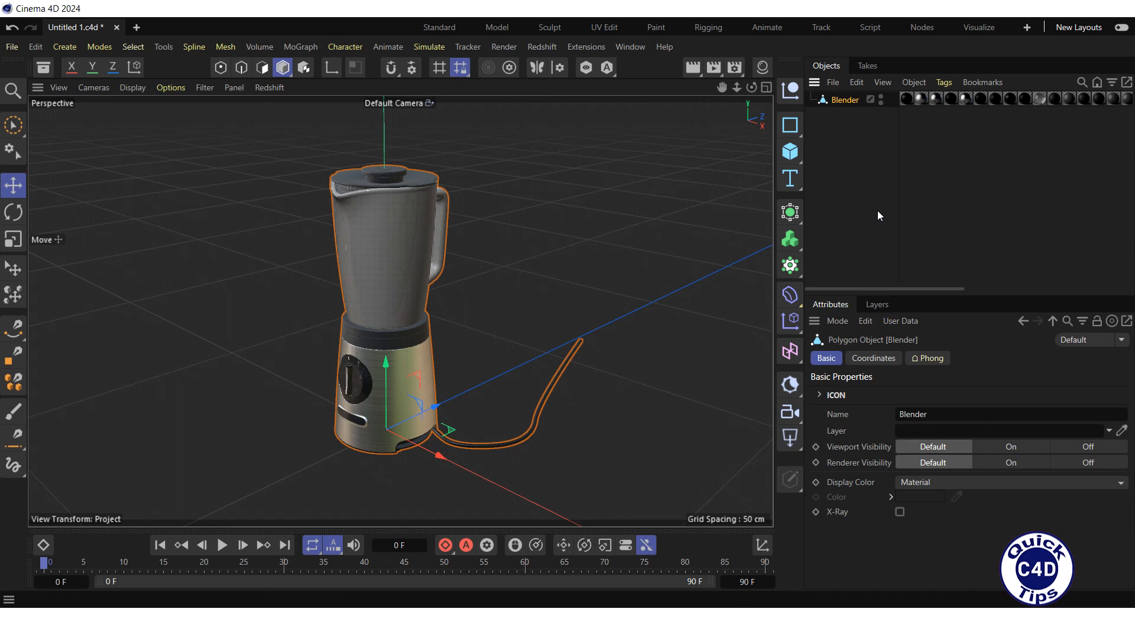